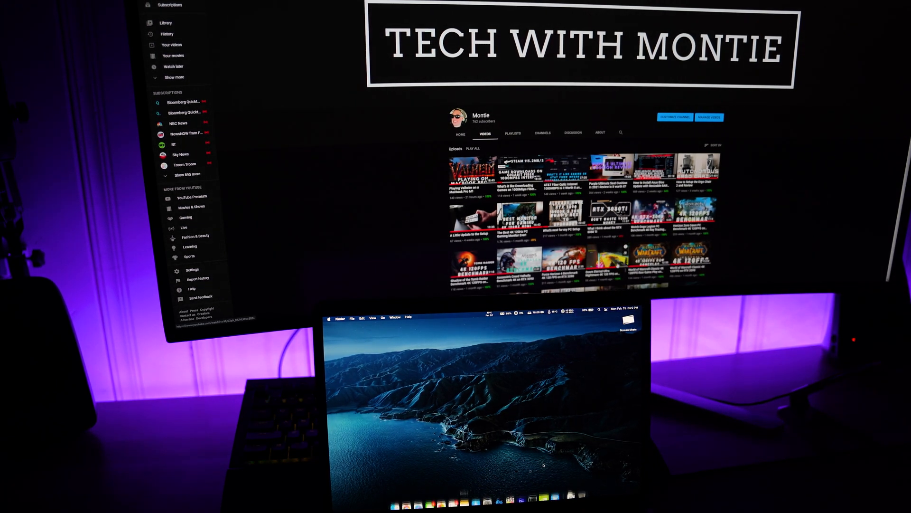
- Launch Cinebench R23 via Spotlight by searching 'cinebench'
type("cinebench")
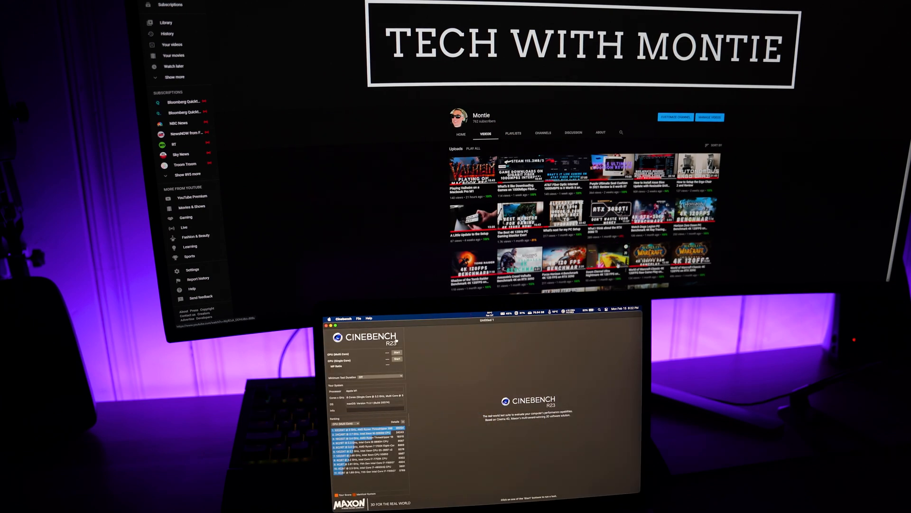
- Browse the Cinebench and File menus, then start the CPU (Multi Core) render test
left_click(343, 318)
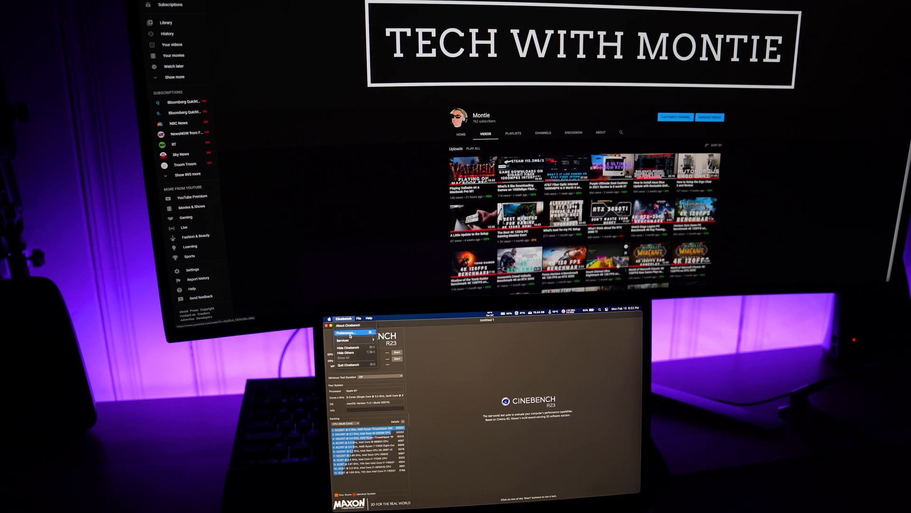
left_click(359, 319)
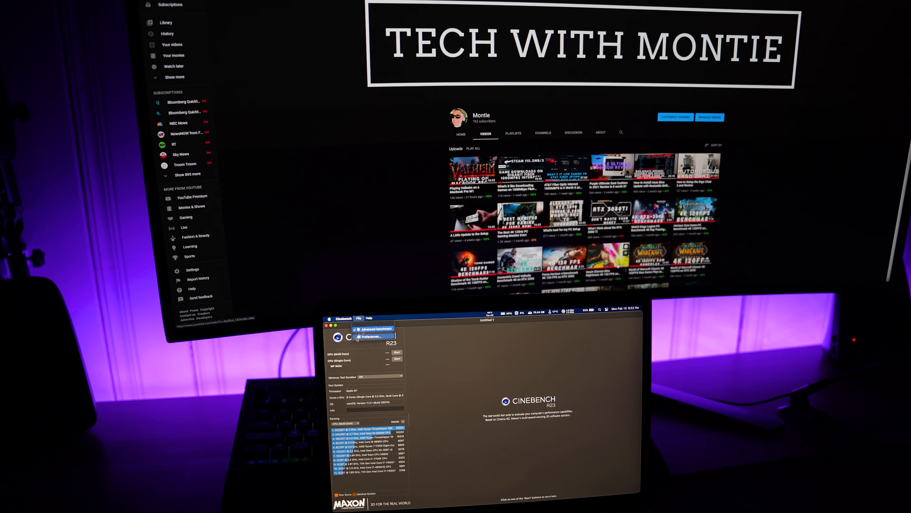
left_click(359, 318)
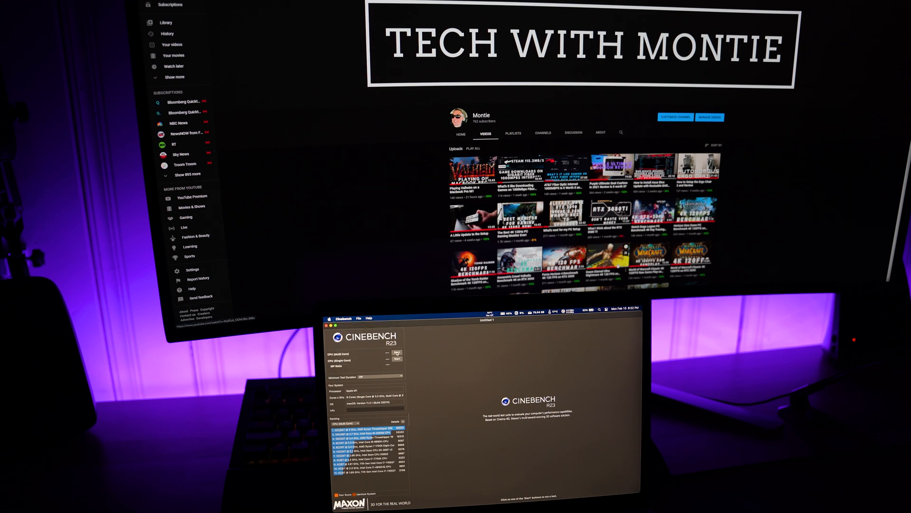
left_click(395, 353)
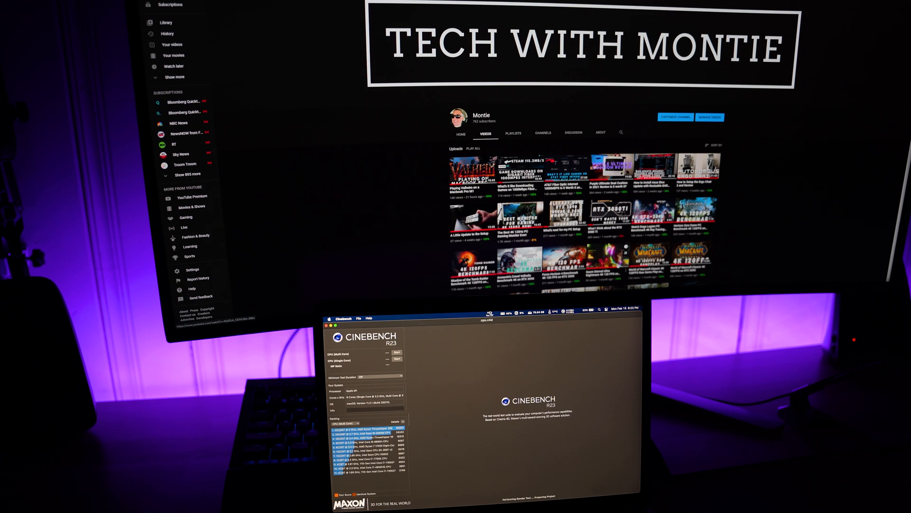
- Let the multi-core test render the room scene in its first pass
left_click(396, 352)
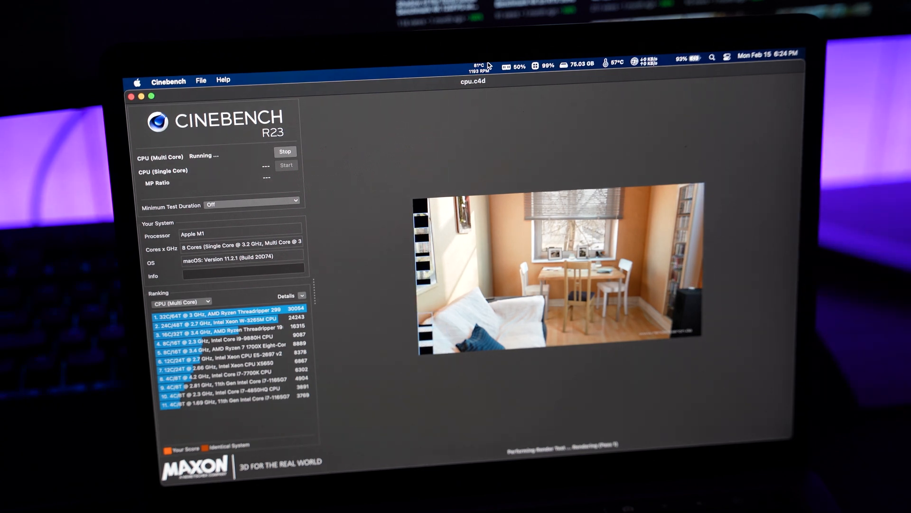
- Let the render finish, yielding a 7760 pts multi-core score ranking the Apple M1 seventh
left_click(477, 63)
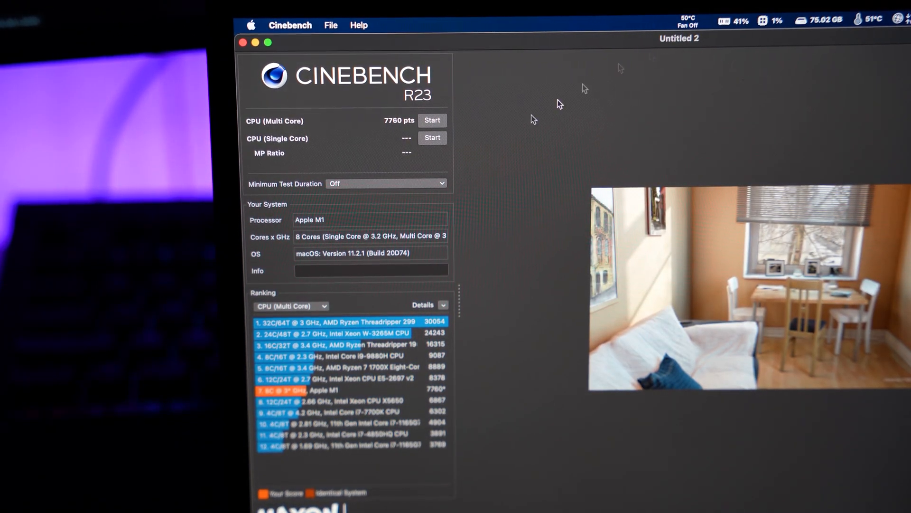
mouse_move(539, 94)
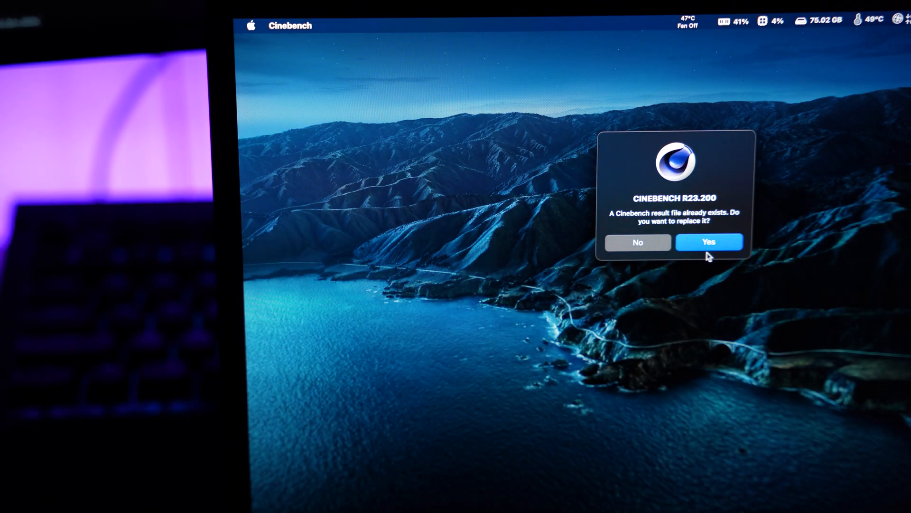
- Confirm Yes to replace the existing result file with the new 7760 pts result
left_click(708, 242)
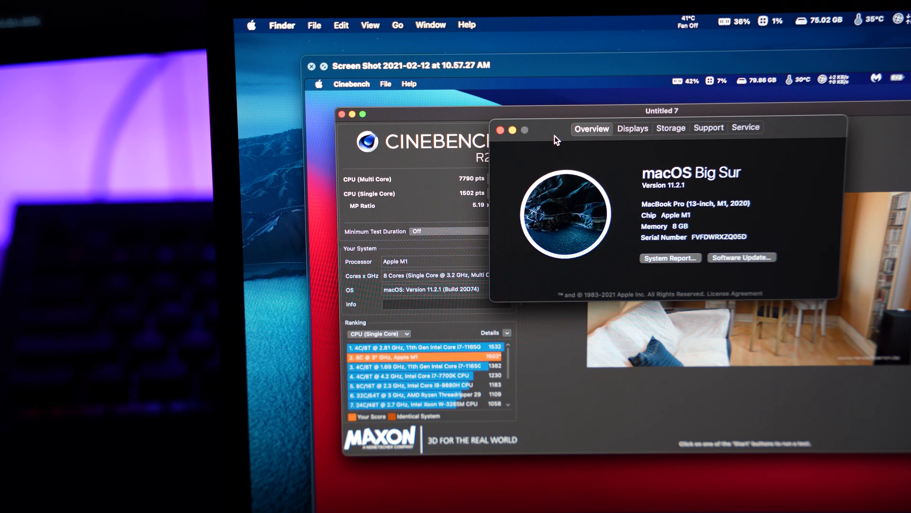
mouse_move(503, 130)
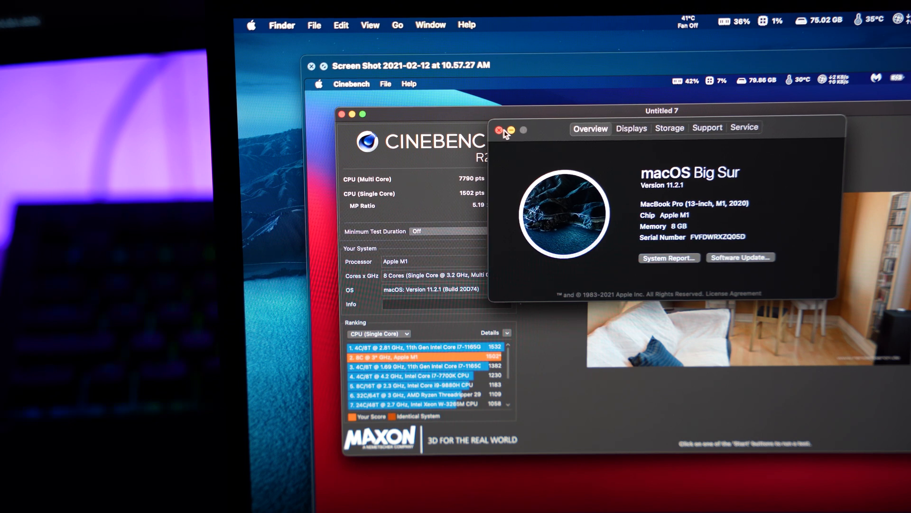
- Close the About This Mac overview window, leaving the score screenshot on the desktop
left_click(282, 24)
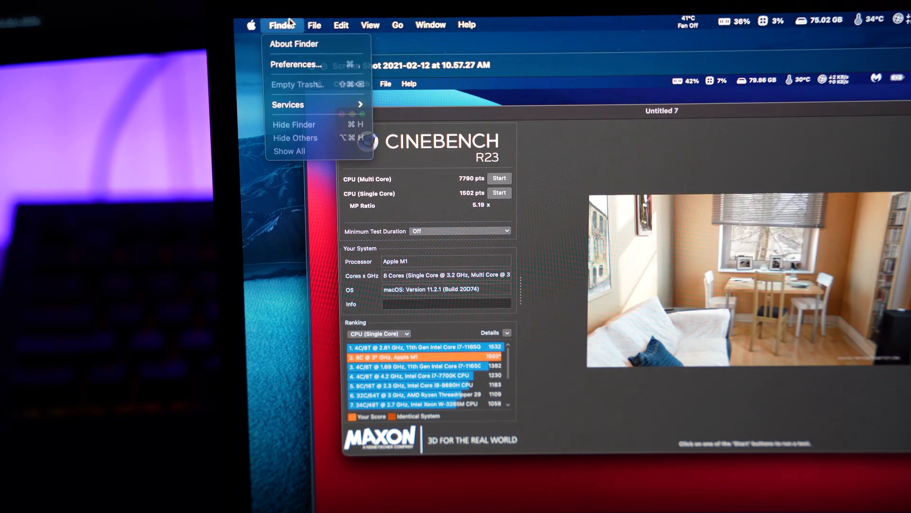
left_click(295, 137)
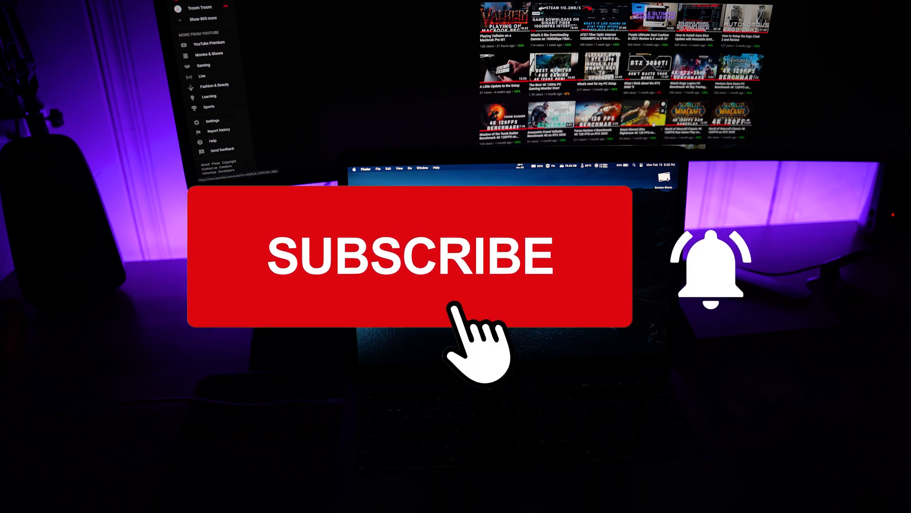
left_click(410, 255)
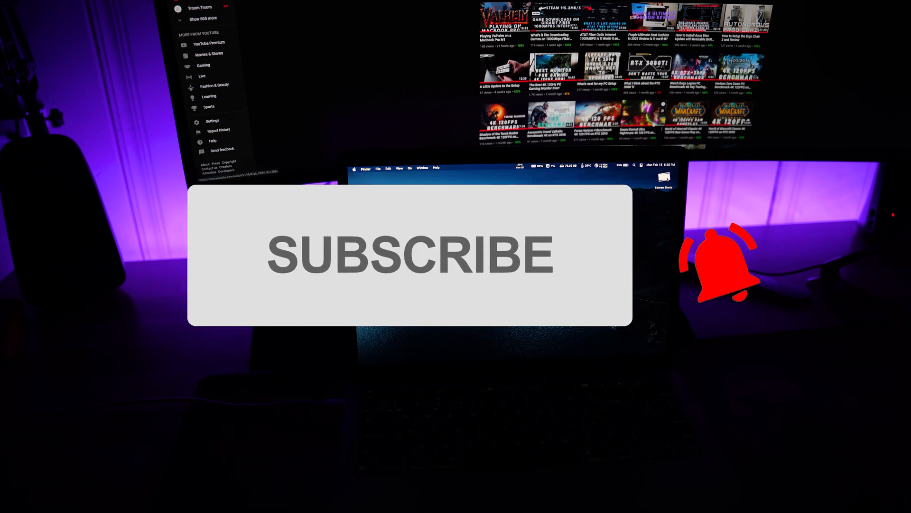